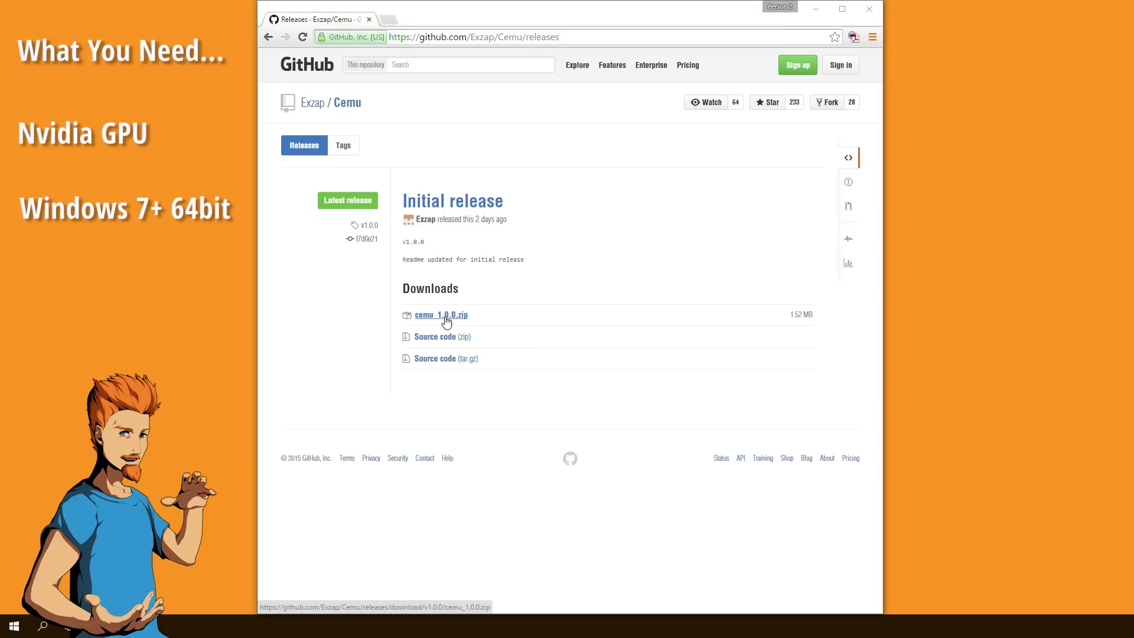
Step: Download cemu_1.0.0.zip from the Initial release downloads on the Cemu releases page
left_click(440, 314)
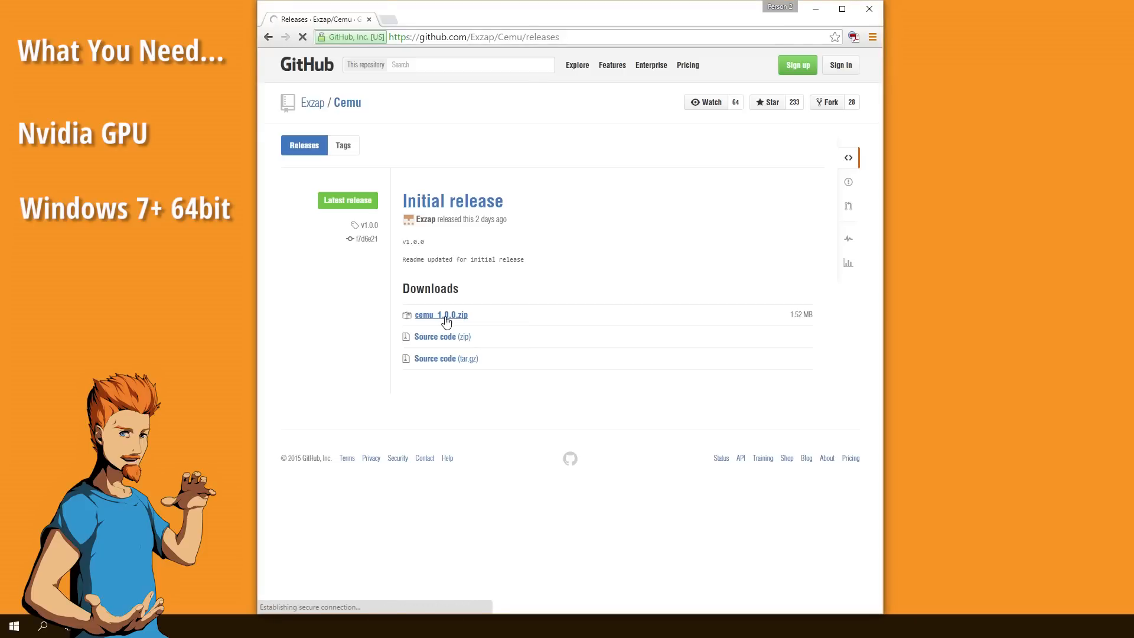
left_click(441, 315)
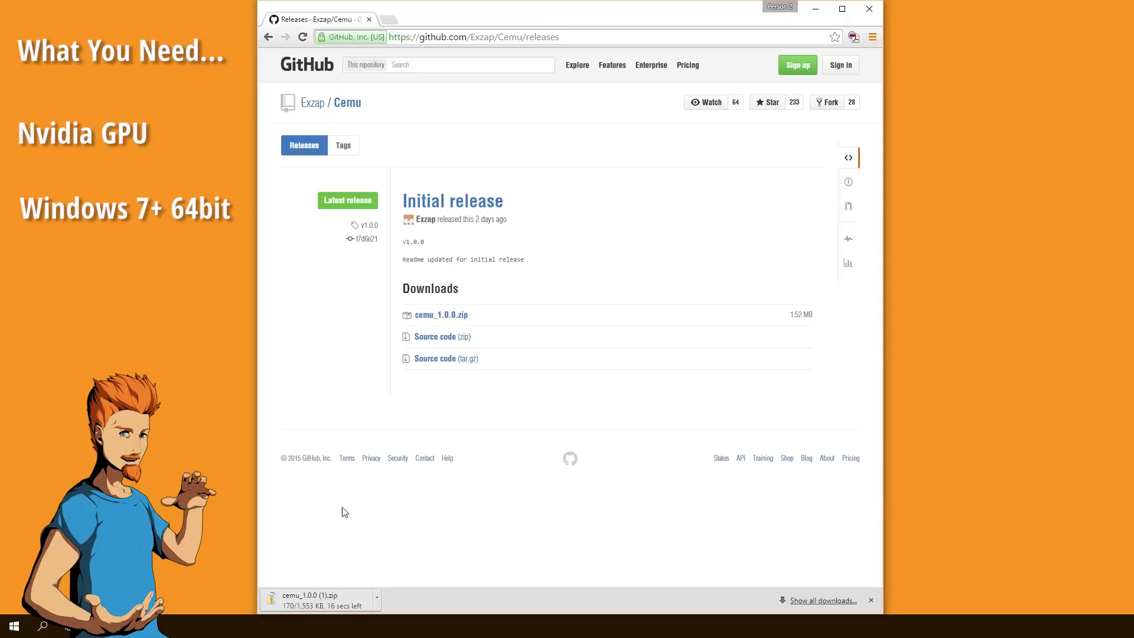